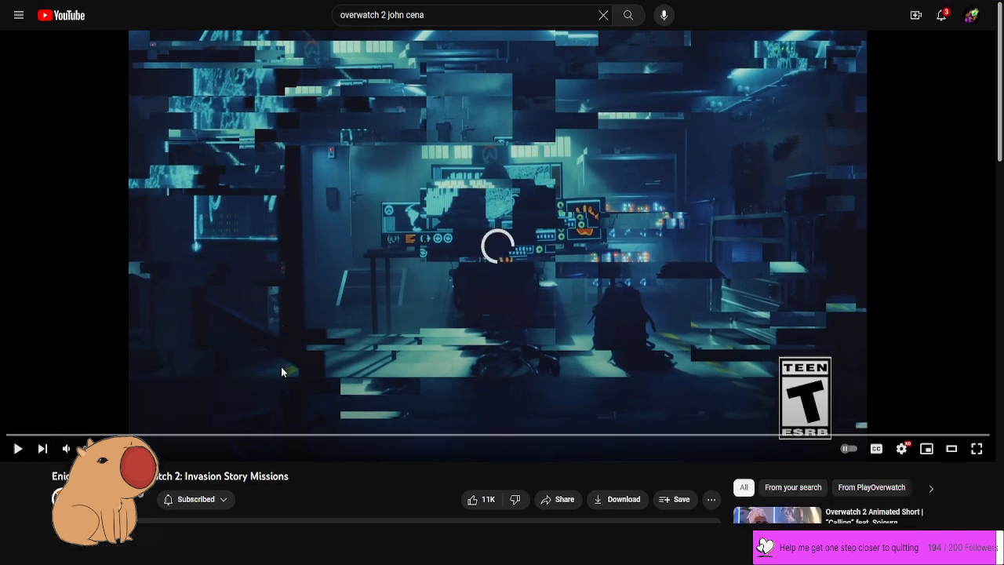
Watch the Enigma Reveal cinematic fullscreen, pausing and resuming once, until the end-screen grid appears
left_click(975, 449)
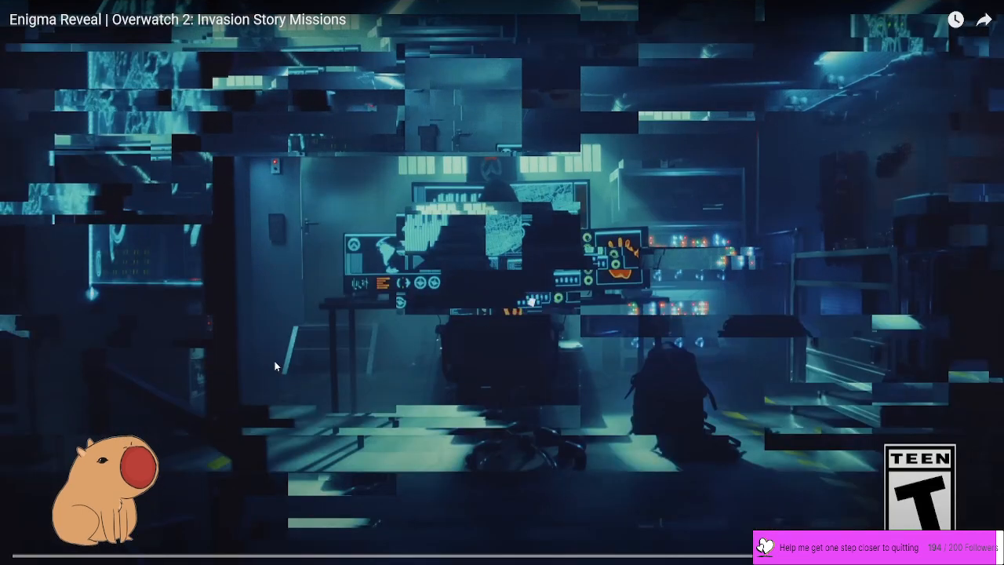
left_click(501, 293)
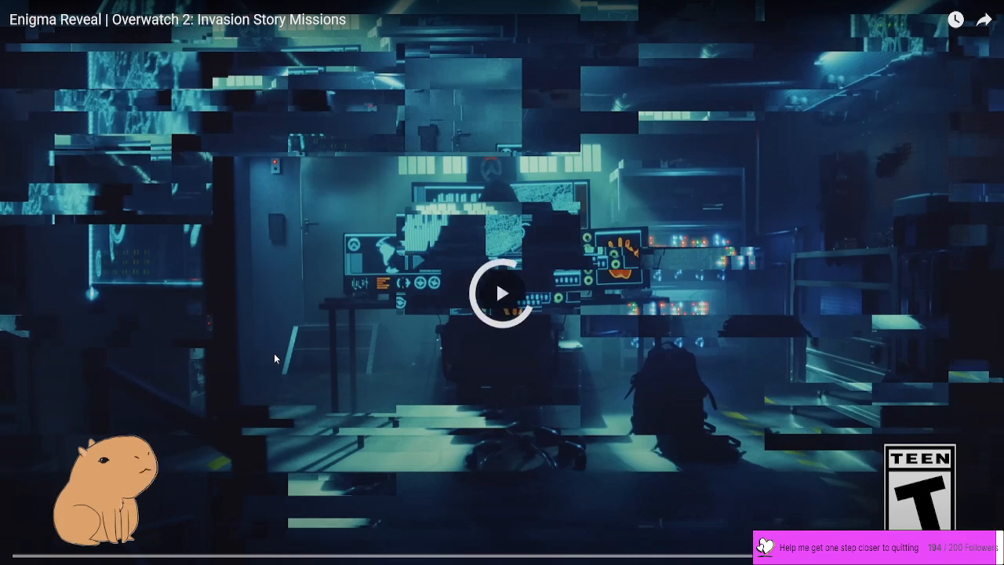
left_click(502, 294)
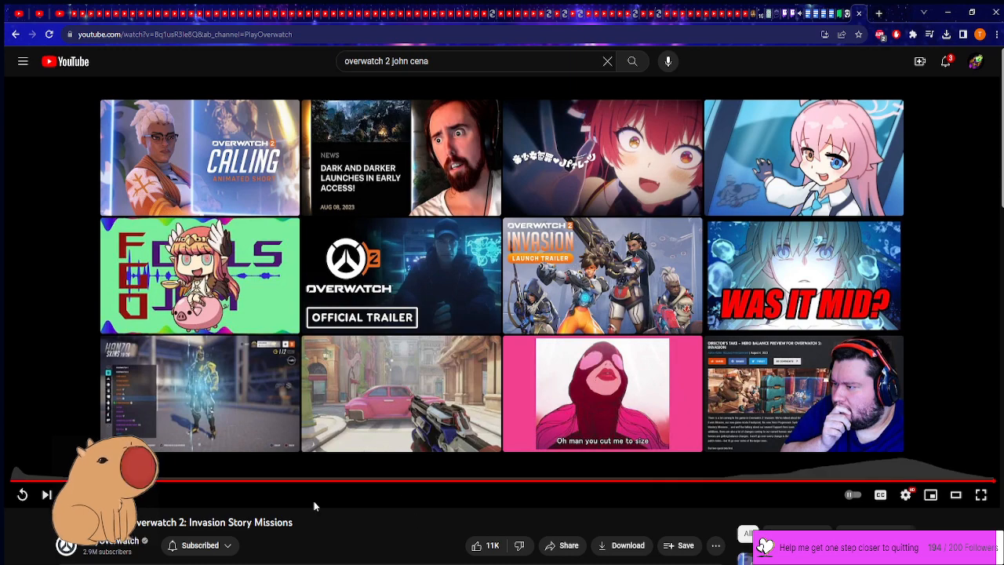
scroll("down", 3)
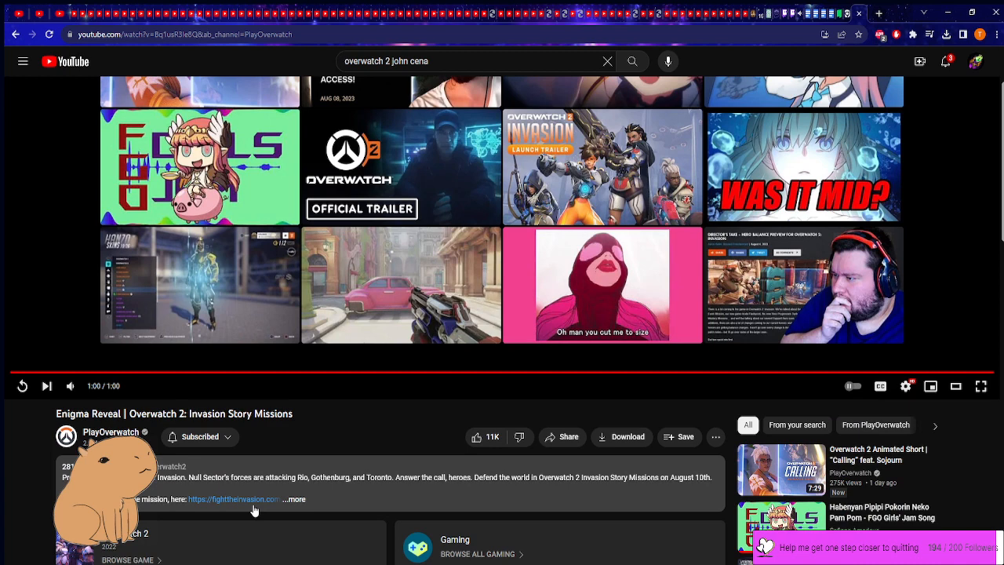
scroll("down", 3)
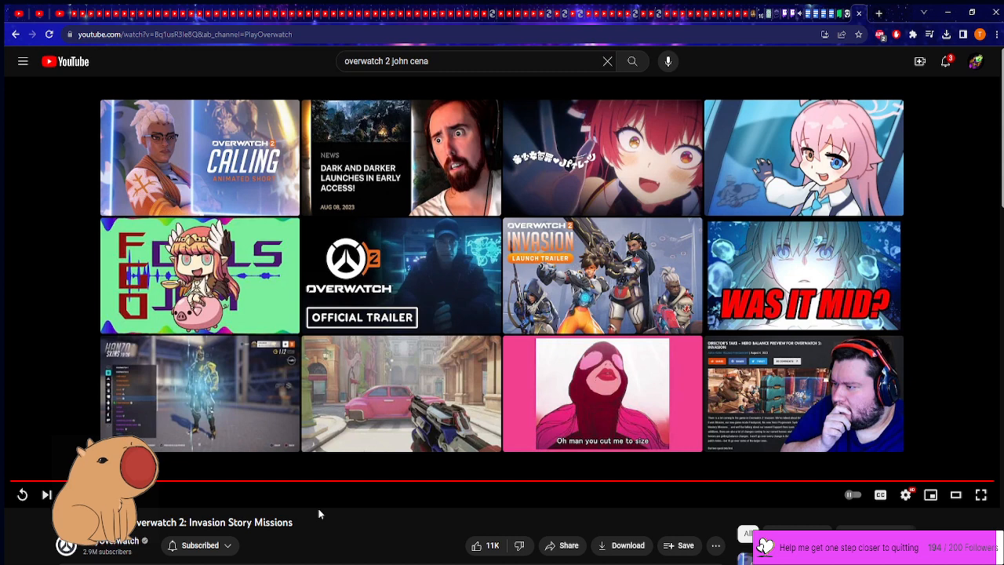
mouse_move(291, 521)
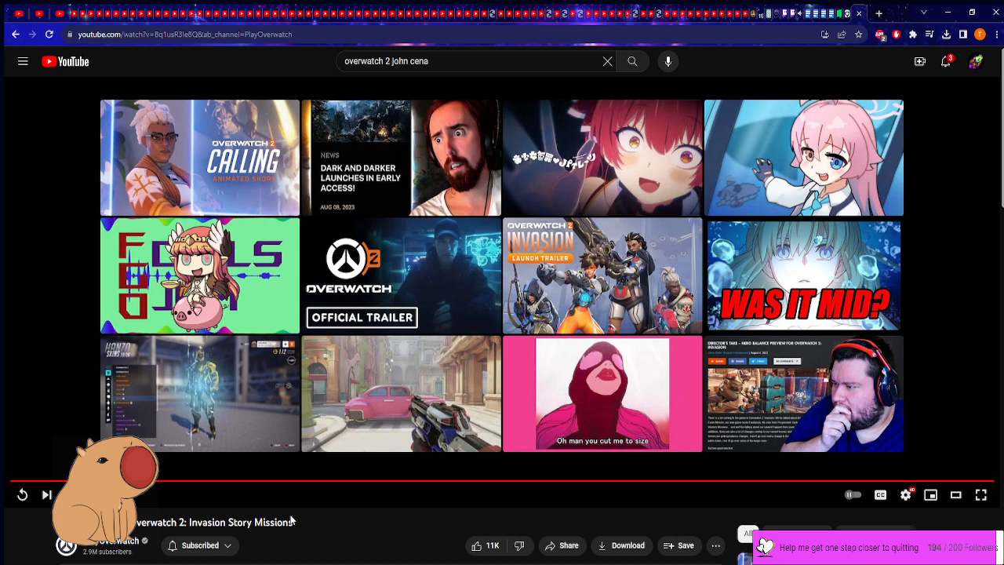